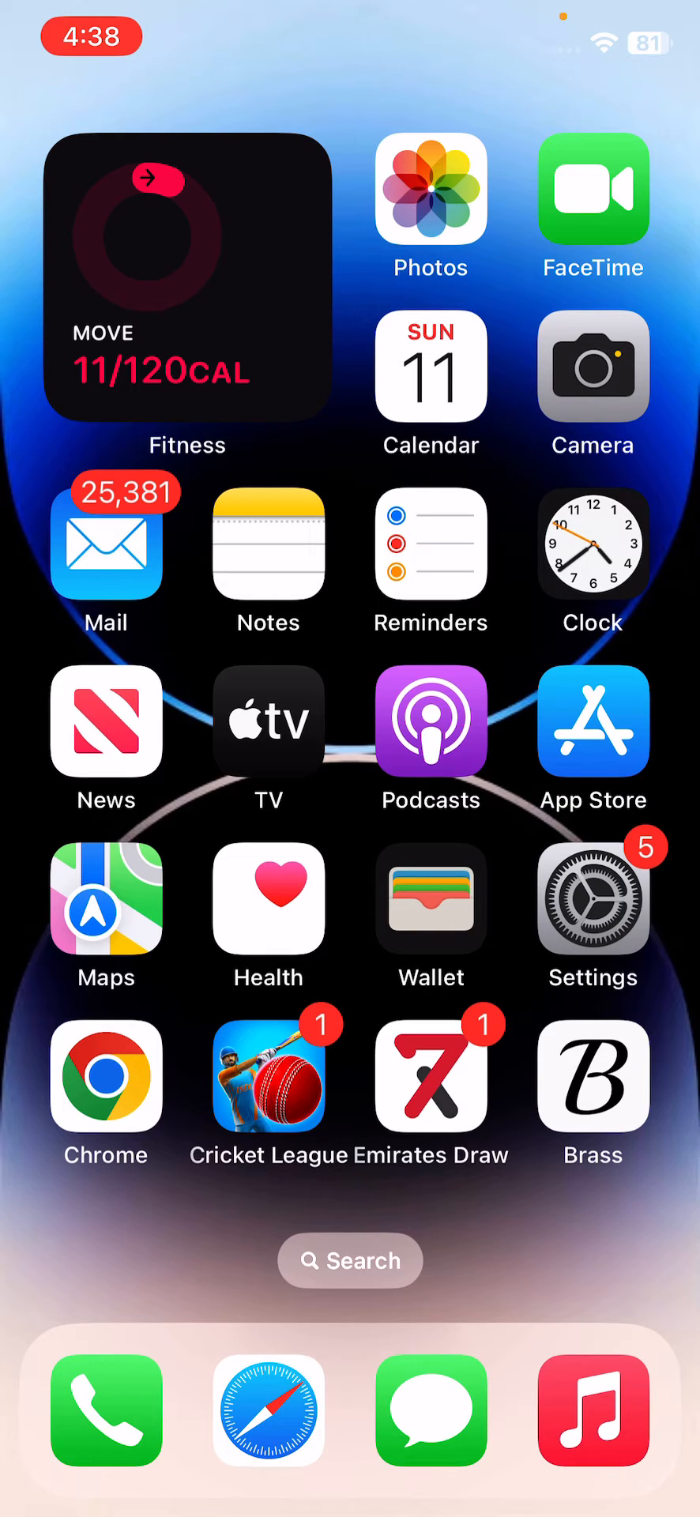
- Launch Settings and scroll toward Accessibility's Touch section for 3D & Haptic Touch
{"action": "left_click", "coordinate": [592, 899]}
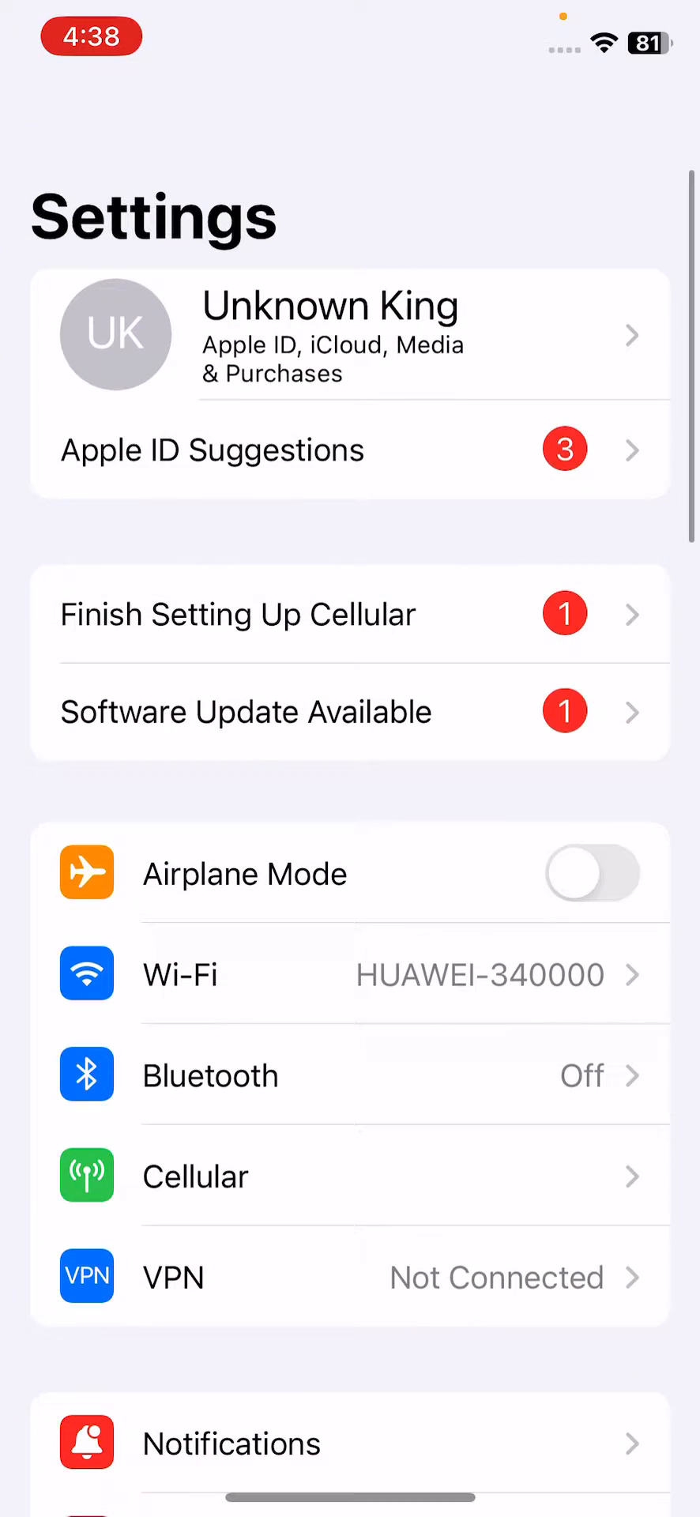
{"action": "scroll", "scroll_direction": "down", "scroll_amount": 3}
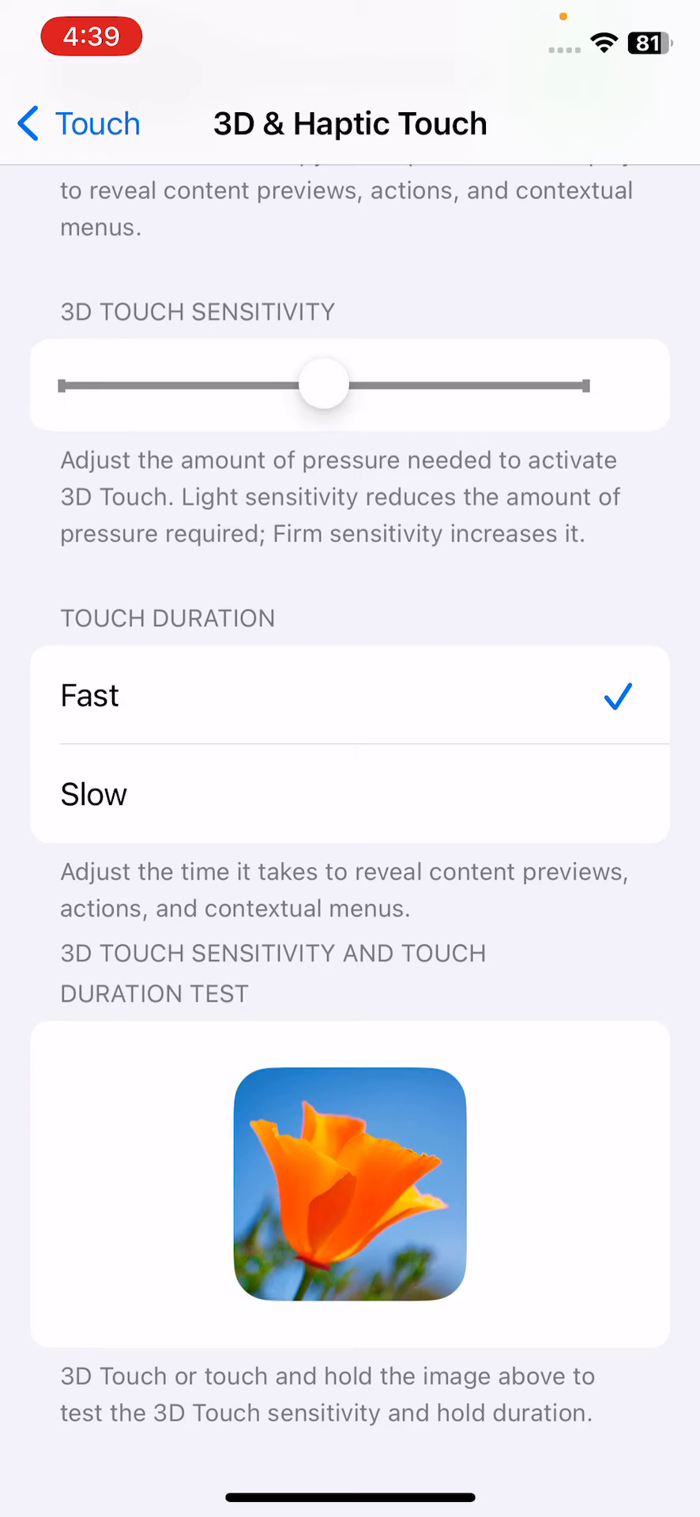
- Choose the Slow touch duration option
{"action": "left_click", "coordinate": [351, 793]}
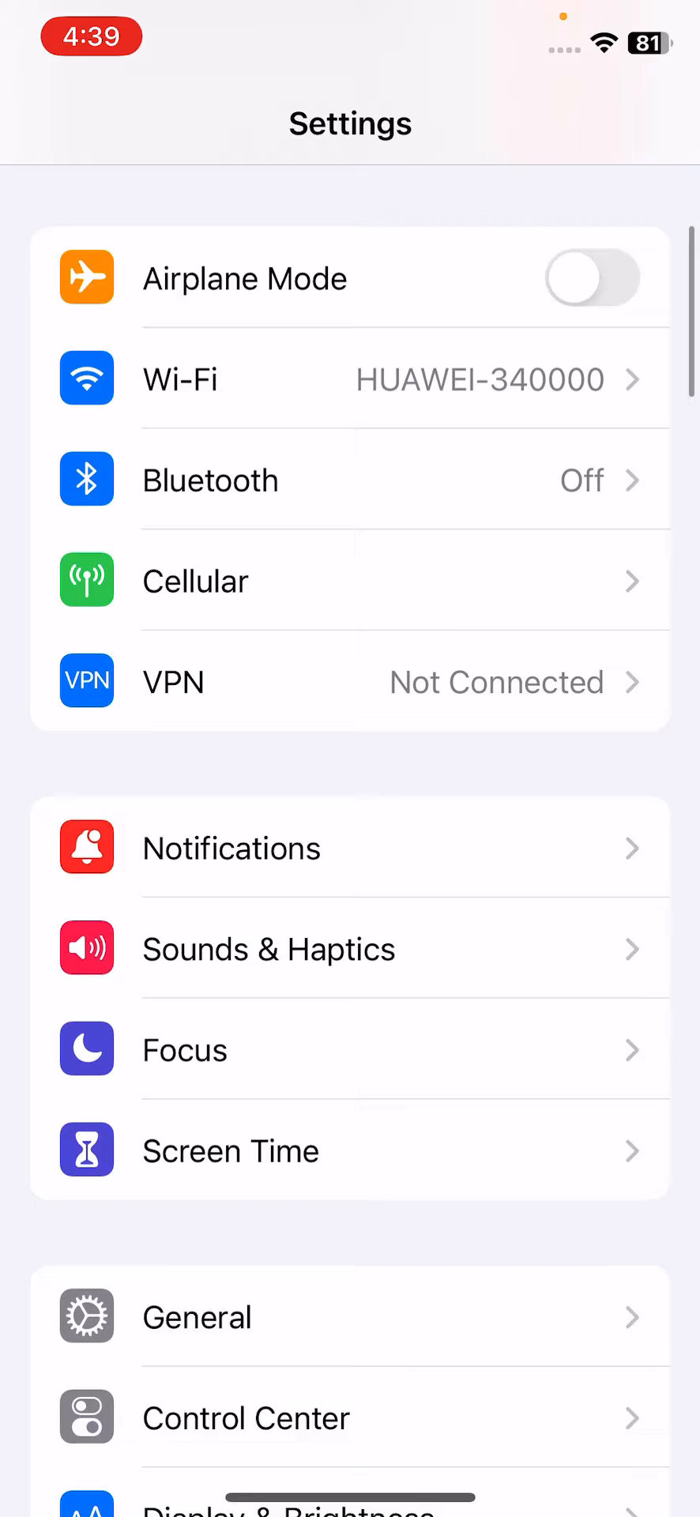
- Navigate General > Transfer or Reset iPhone and show the Reset choices list
{"action": "scroll", "scroll_direction": "down", "scroll_amount": 3}
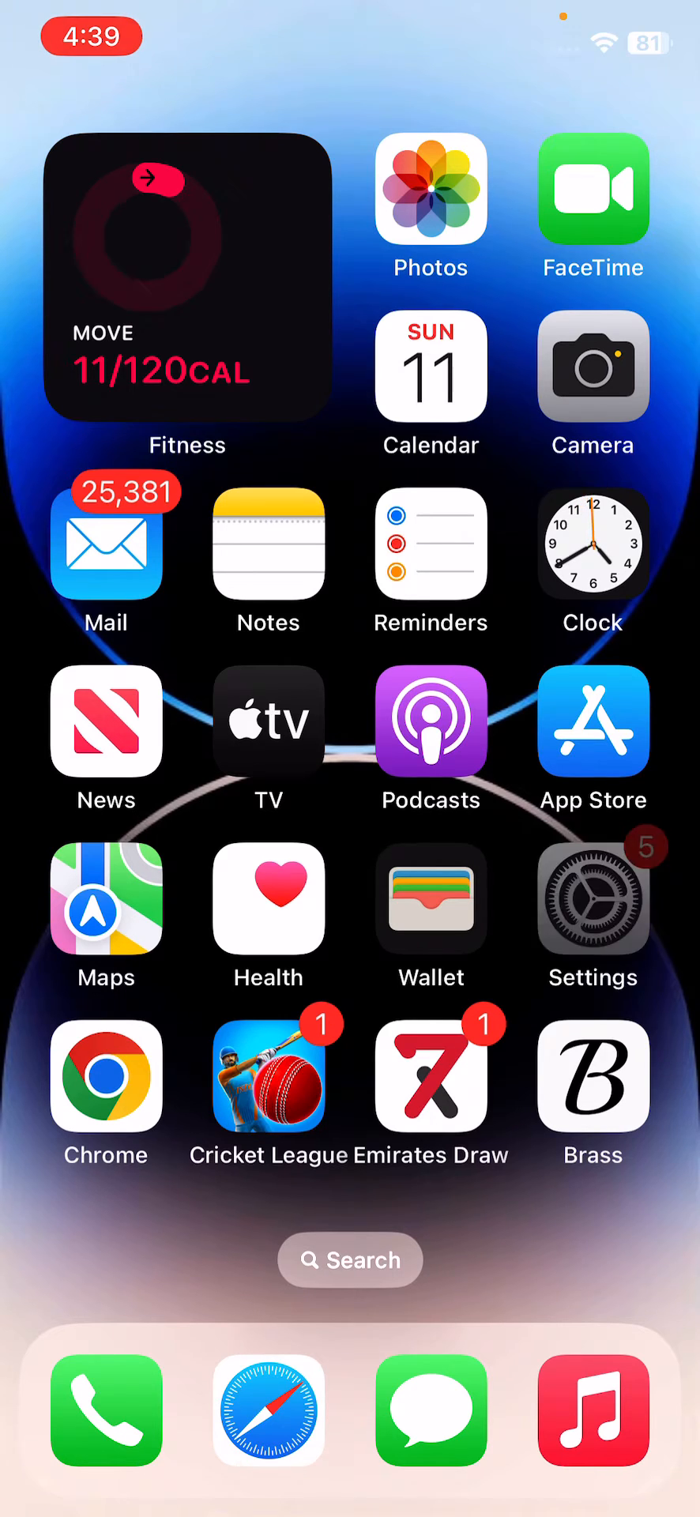
{"action": "left_click", "coordinate": [592, 899]}
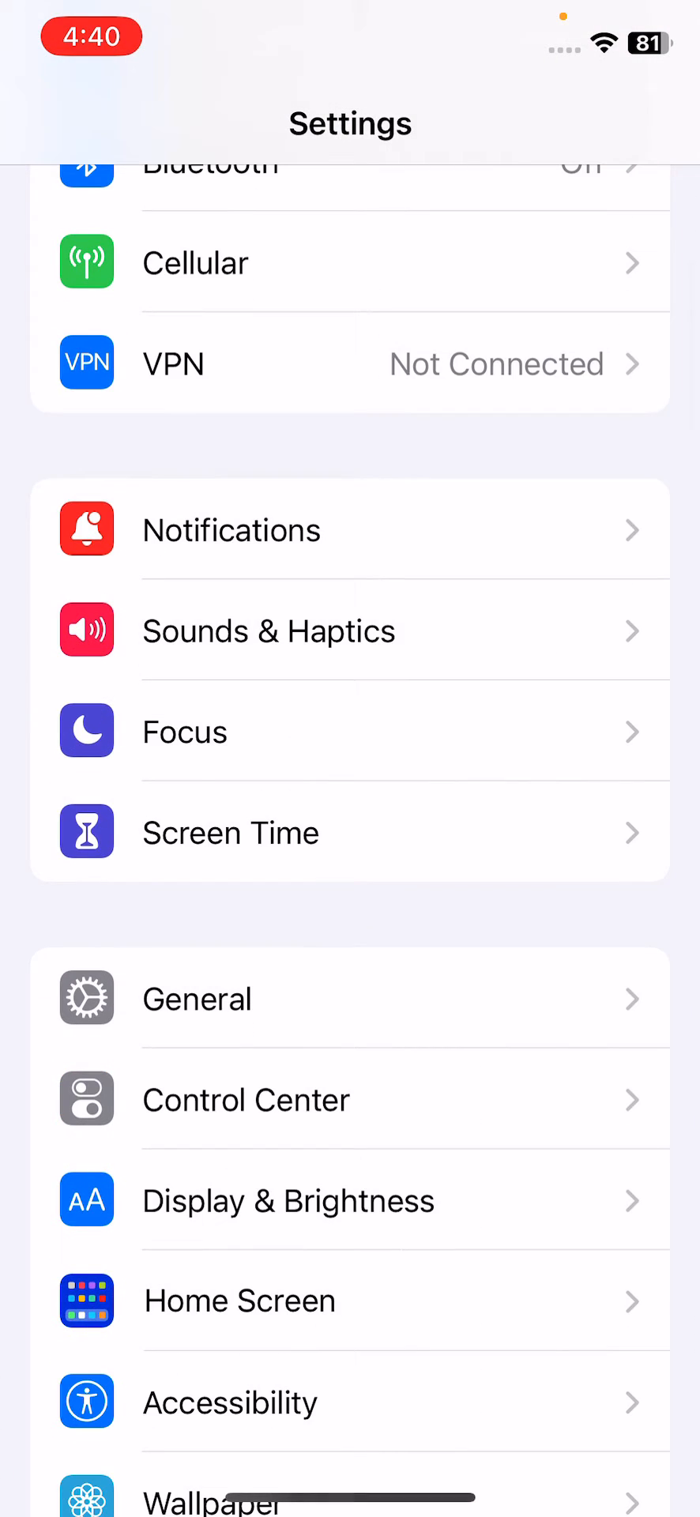
{"action": "left_click", "coordinate": [196, 999]}
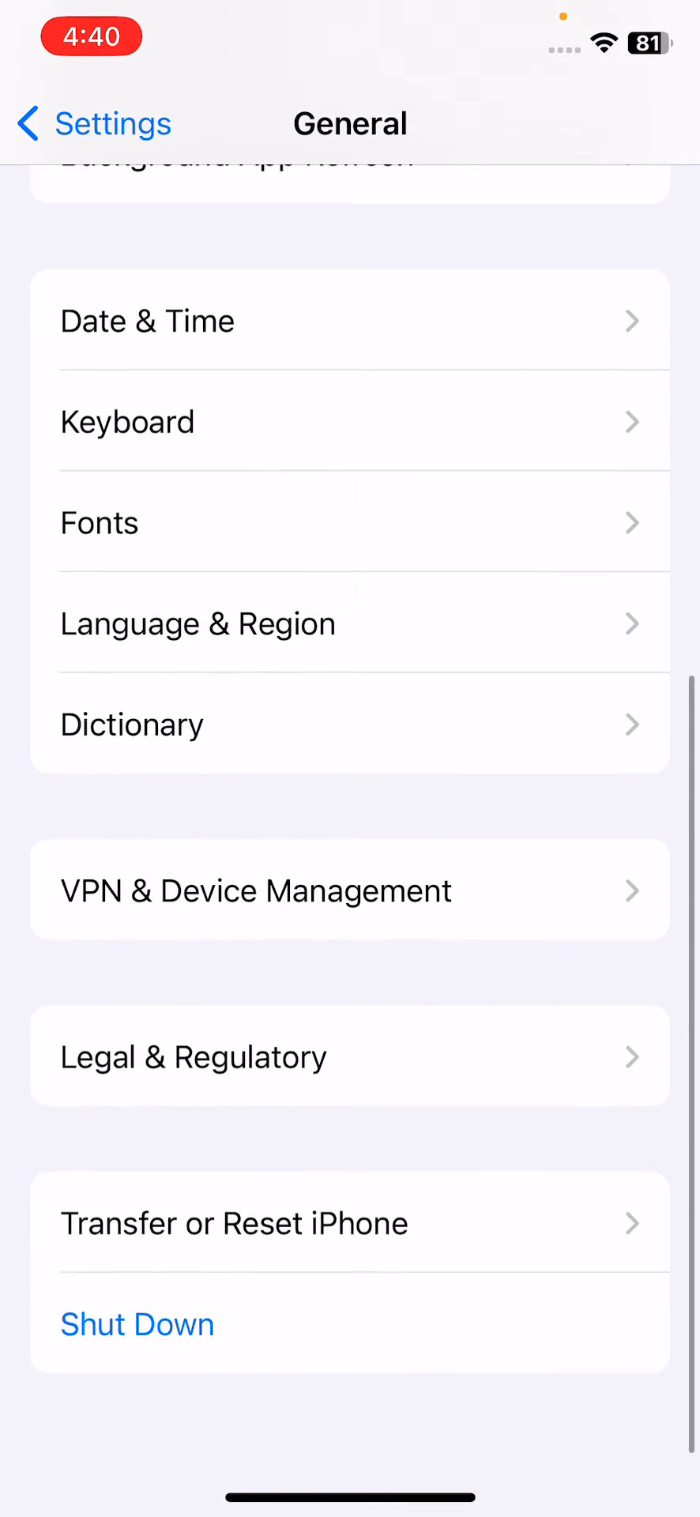
{"action": "left_click", "coordinate": [236, 1223]}
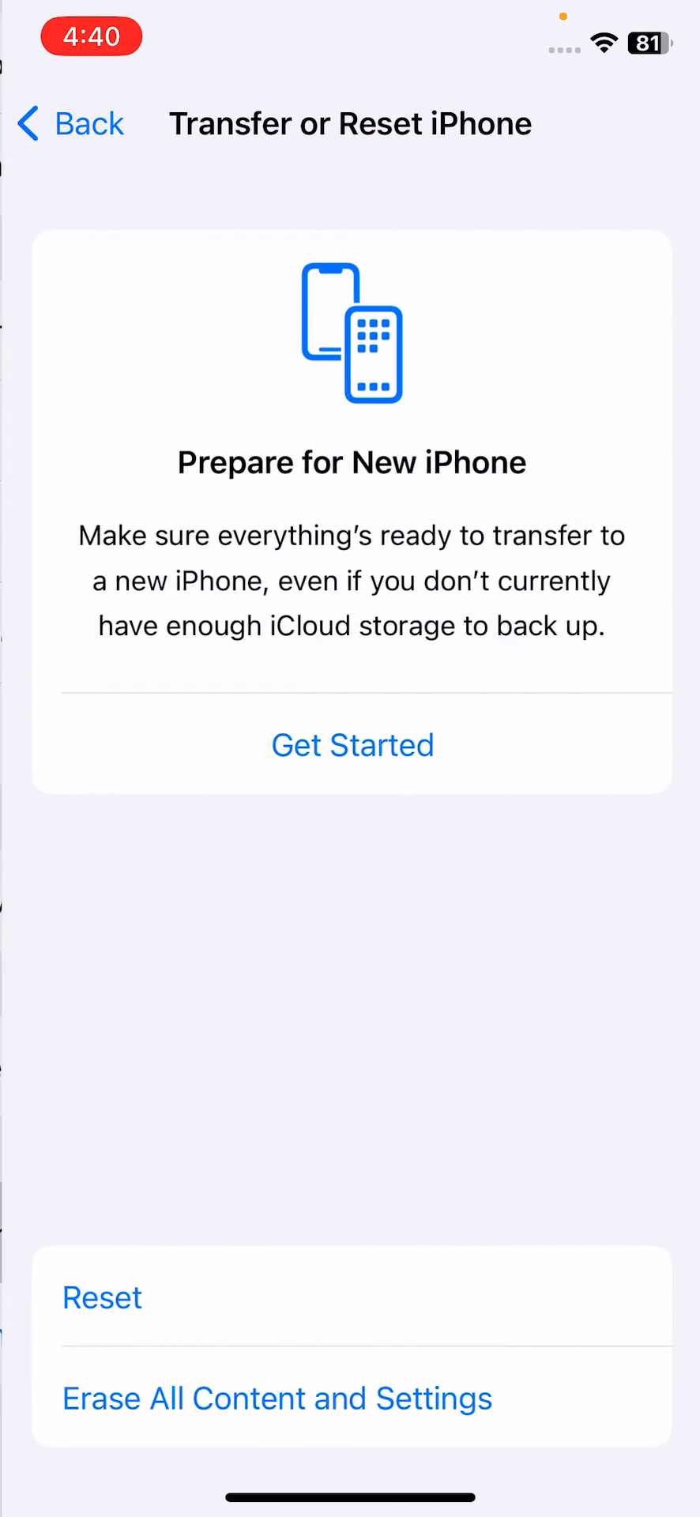
{"action": "left_click", "coordinate": [101, 1295]}
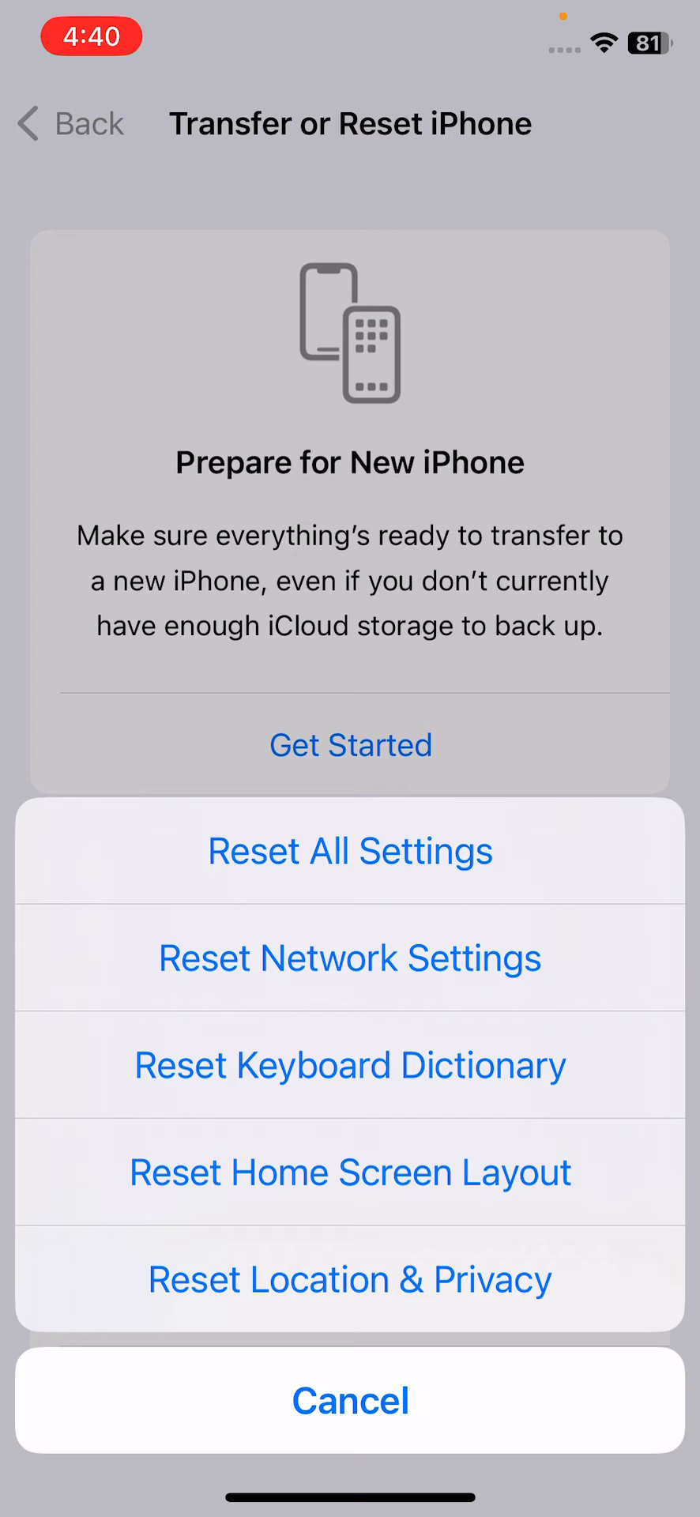